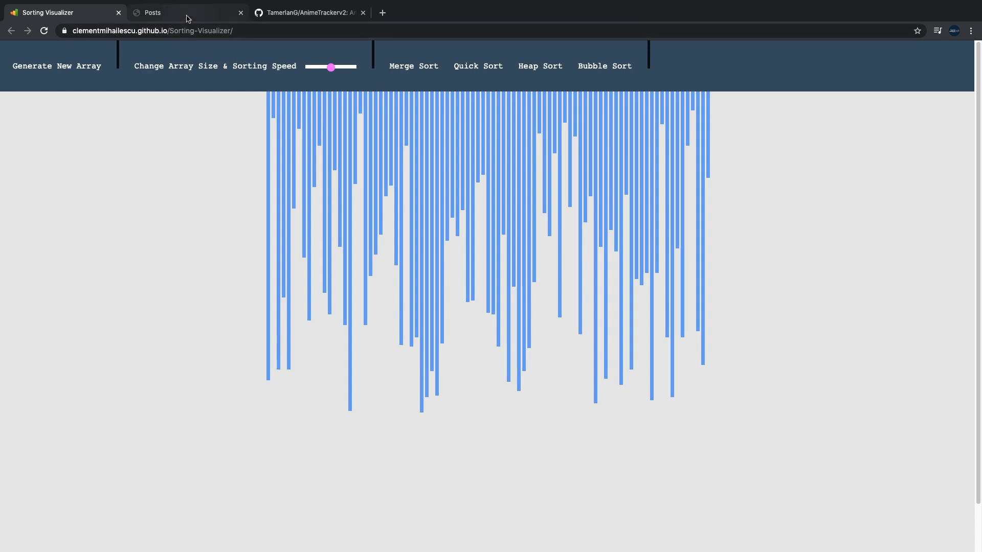
Switch to the Confessions of a Programming Freak tab to view its All Posts page
left_click(181, 12)
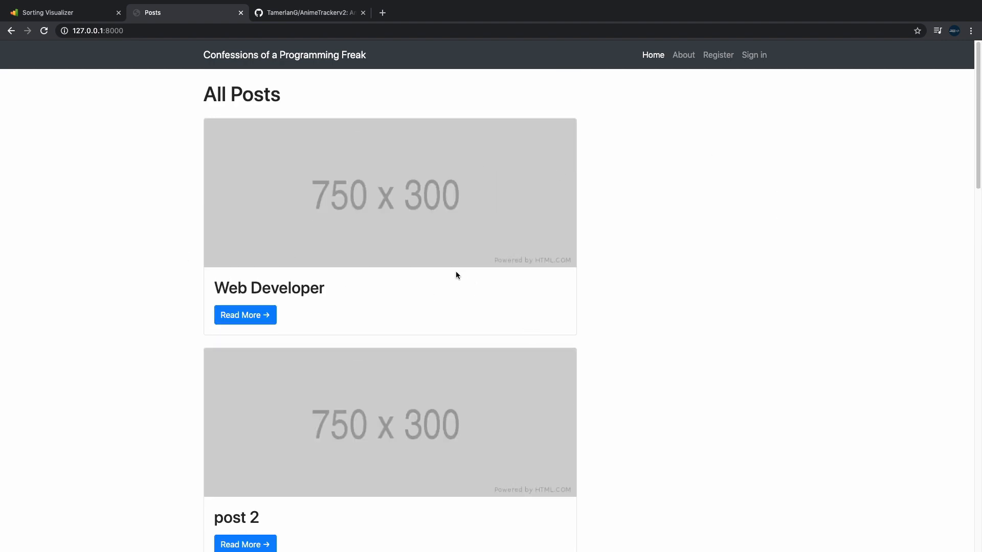
mouse_move(302, 318)
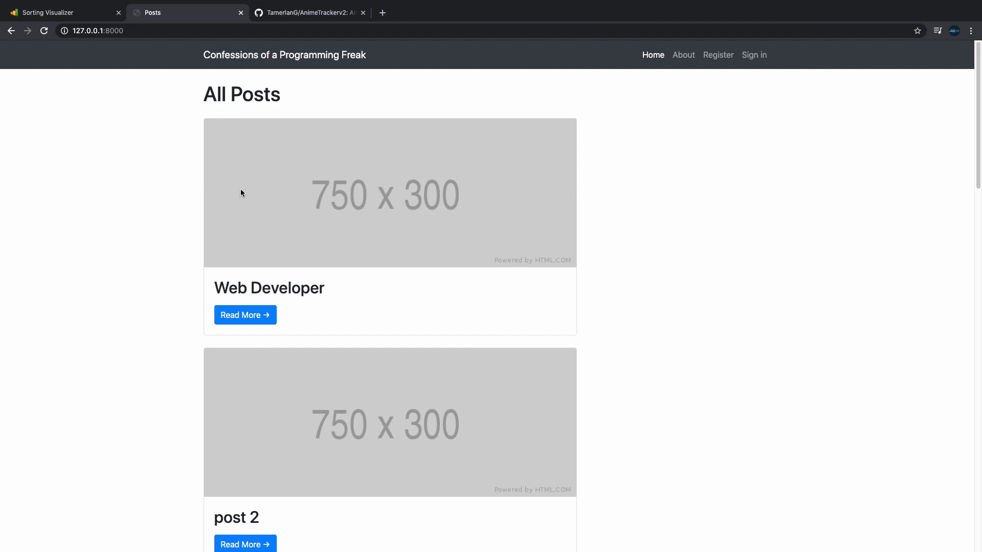
mouse_move(711, 66)
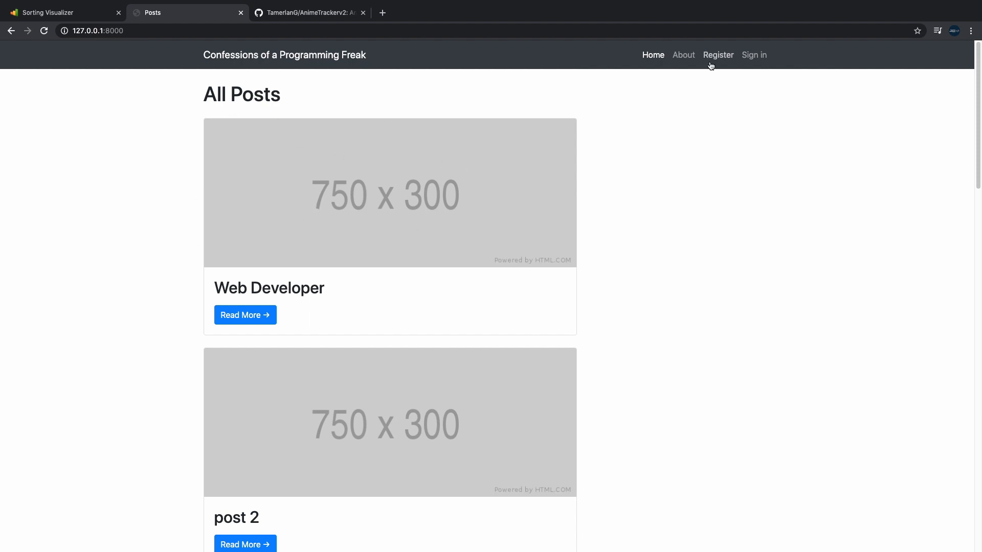
View the Register sign-up form, then open the Web Developer post
left_click(718, 55)
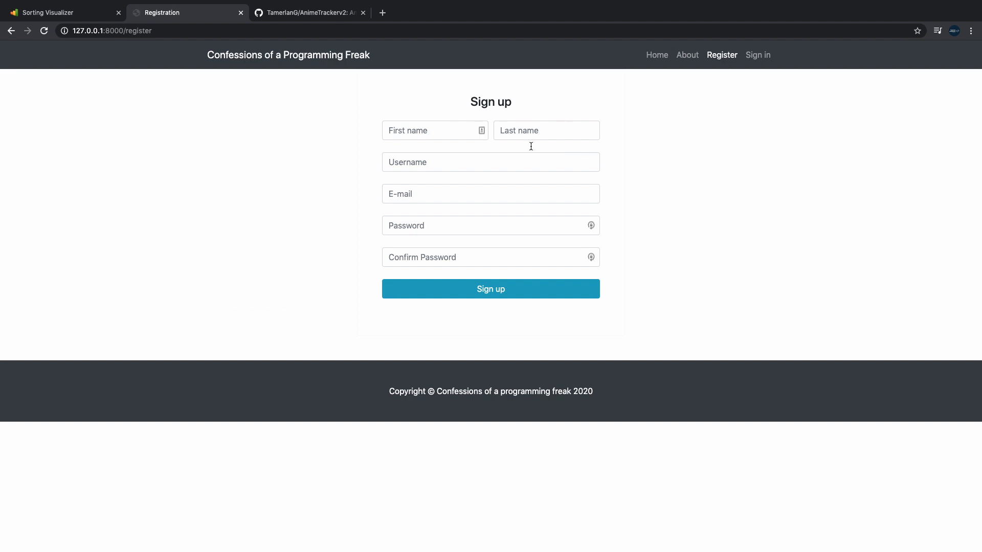
mouse_move(533, 182)
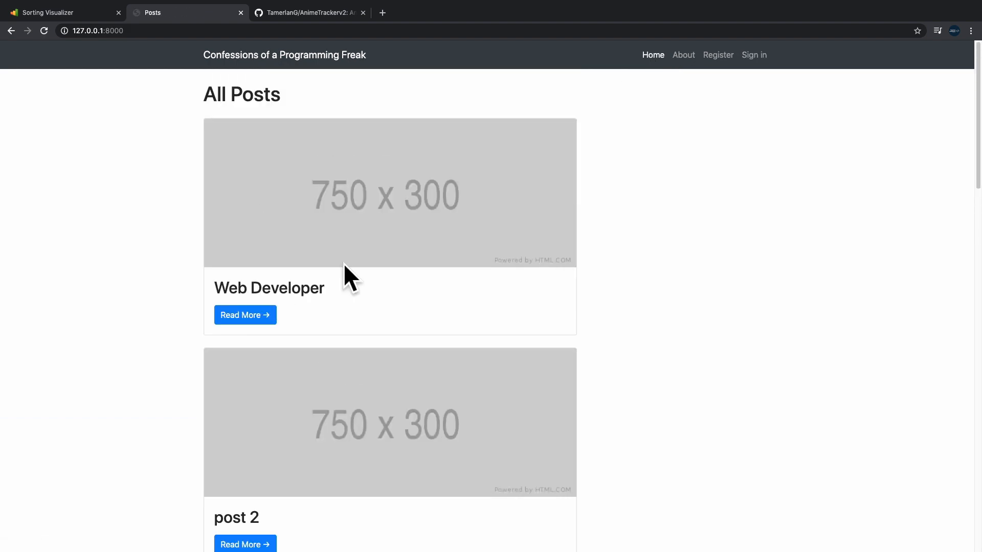
left_click(245, 315)
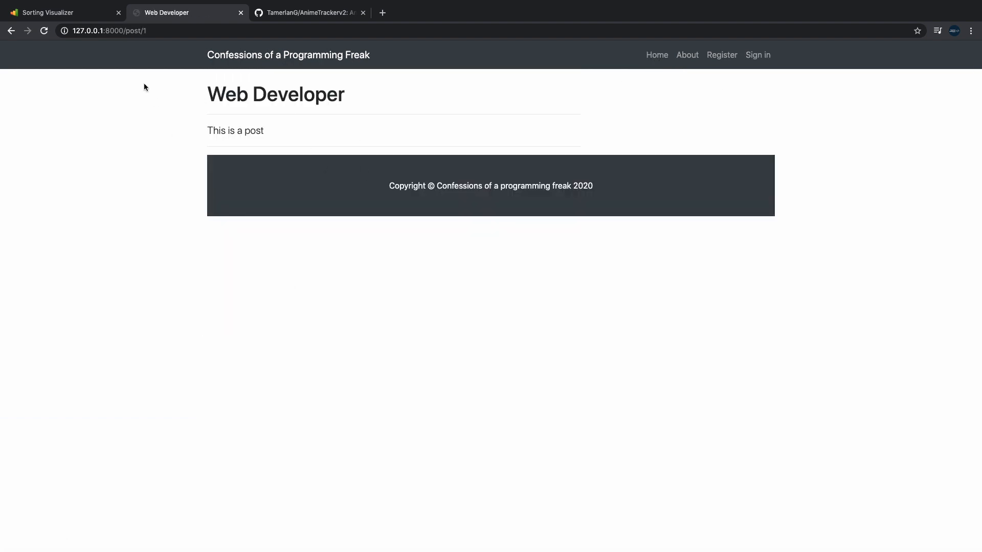
Switch to the AnimeTrackerv2 repository tab and scroll down past the file list to the README
left_click(307, 12)
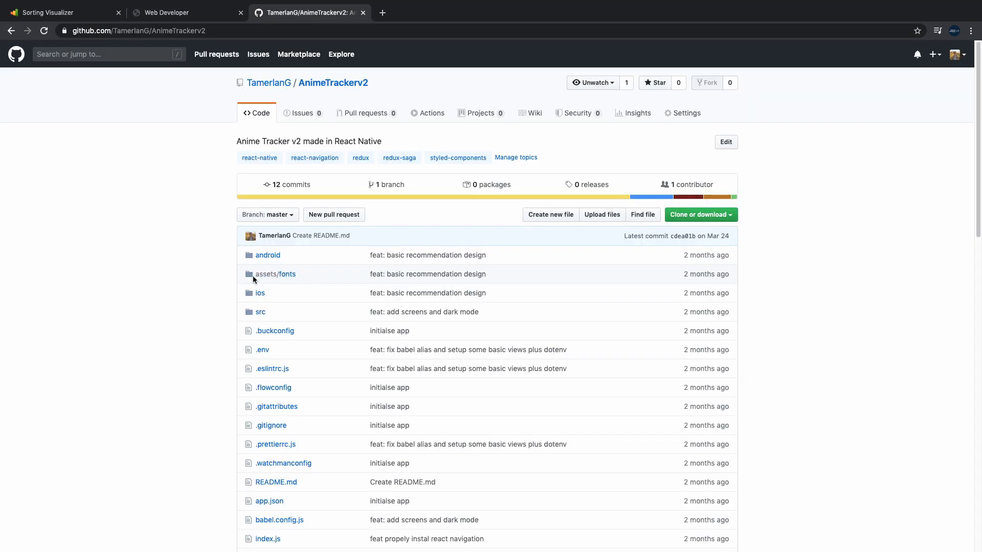
scroll("down", 3)
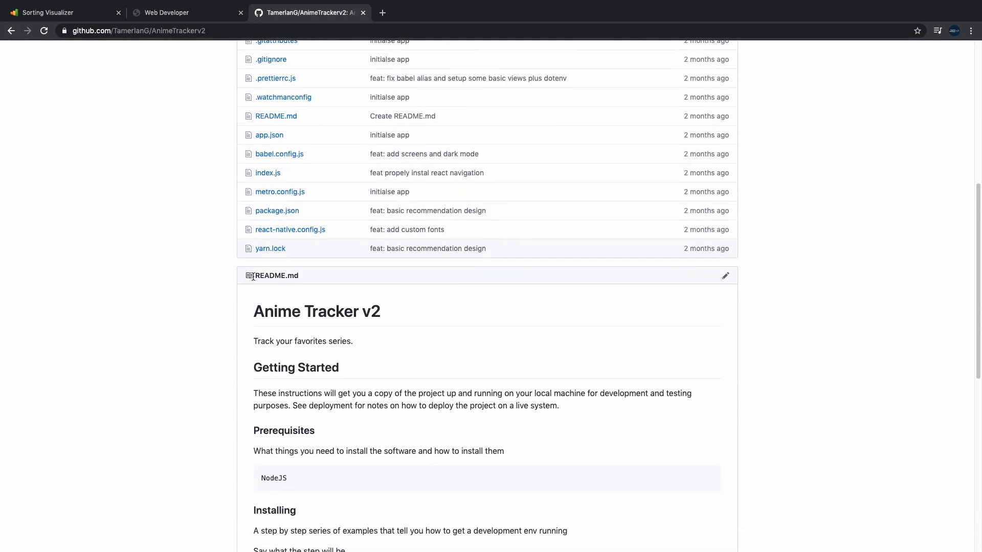
scroll("down", 3)
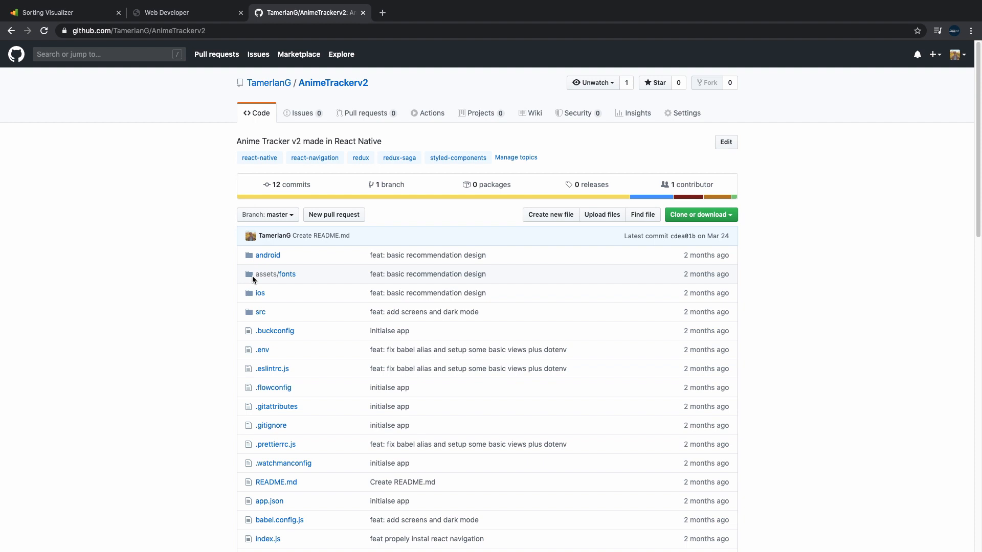
mouse_move(216, 296)
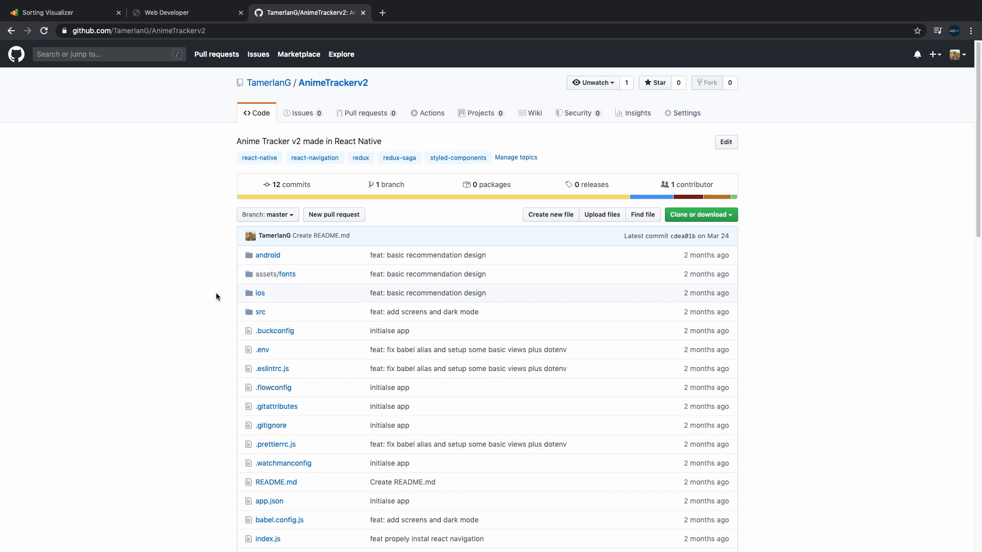
scroll("down", 3)
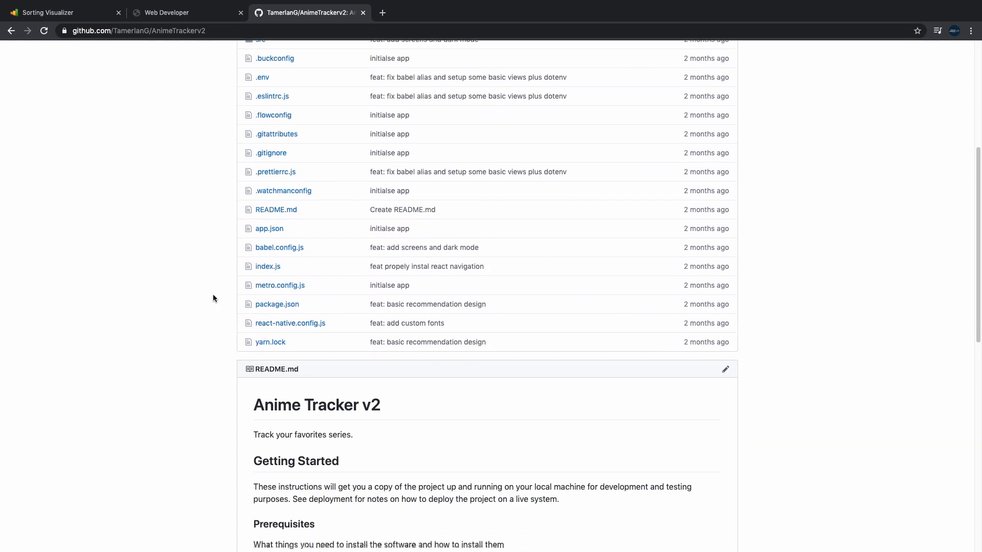
scroll("down", 3)
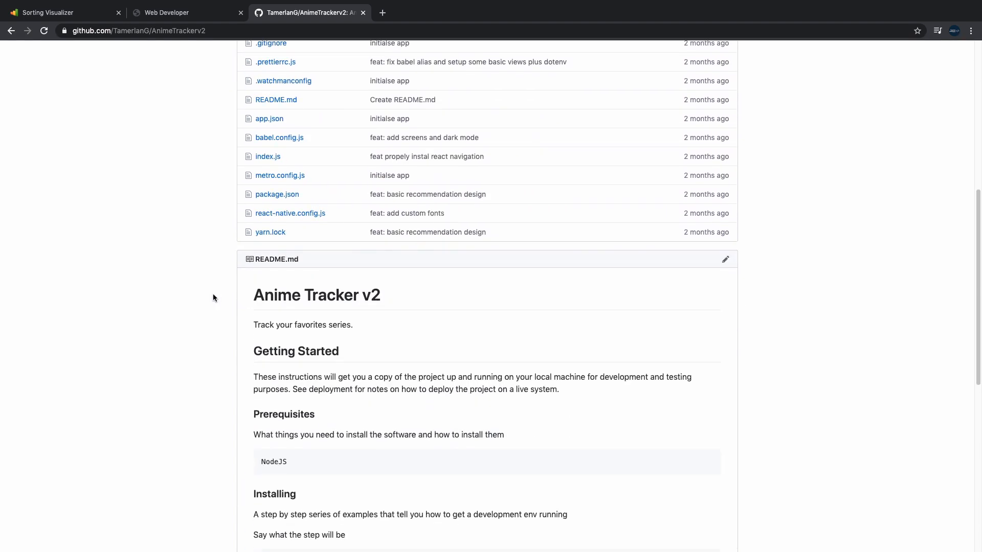